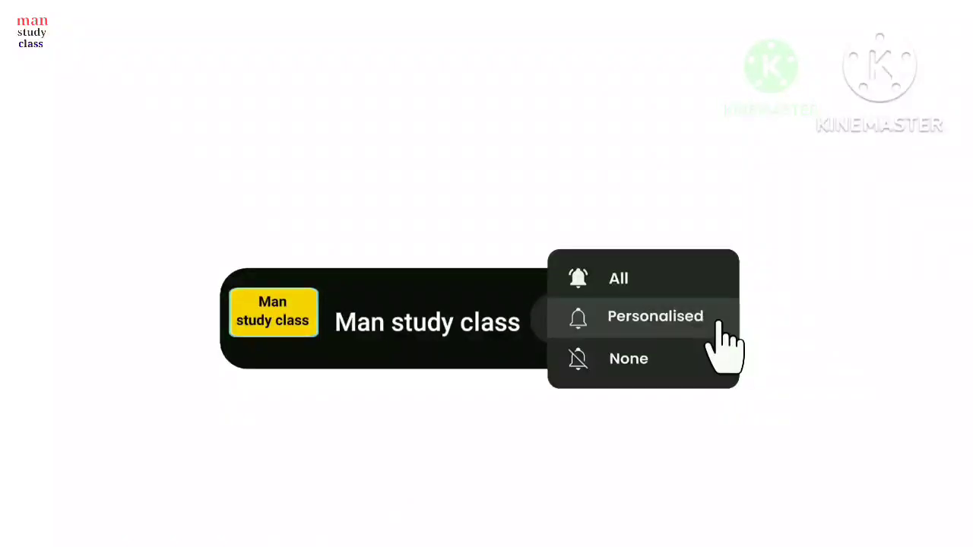
# - Choose Personalised notifications so the Man study class bar shows Subscribed with the bell
pyautogui.click(653, 315)
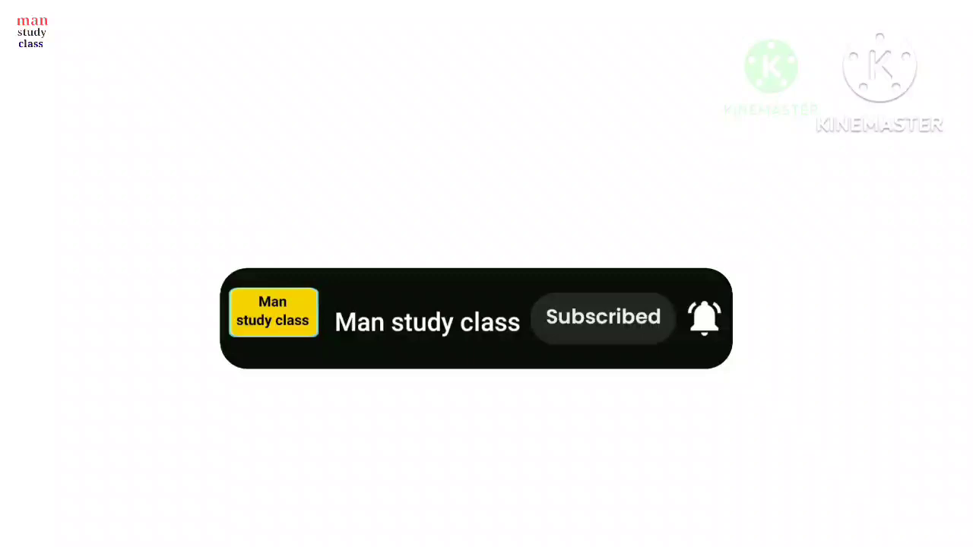